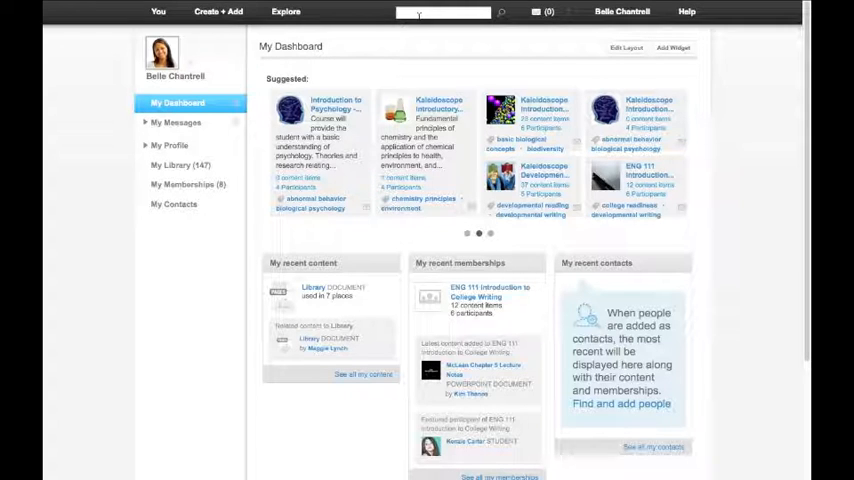
Search the site for 'using rsmart' from the top toolbar search box.
left_click(443, 11)
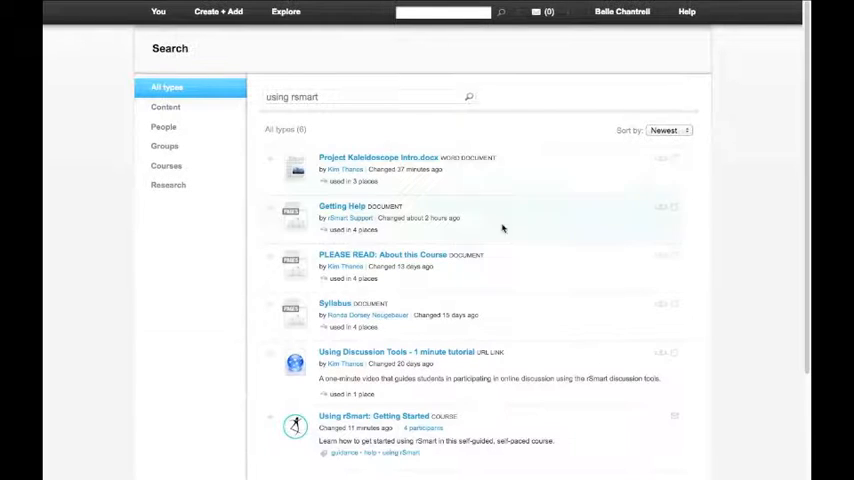
scroll("down", 3)
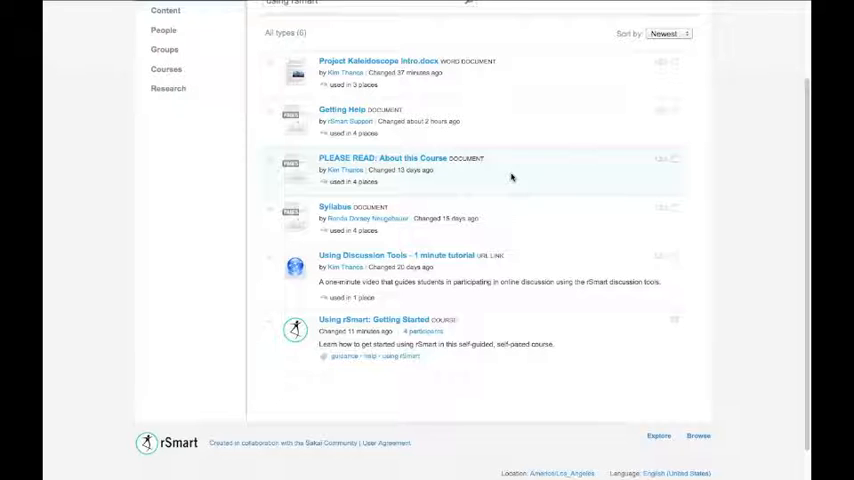
mouse_move(372, 319)
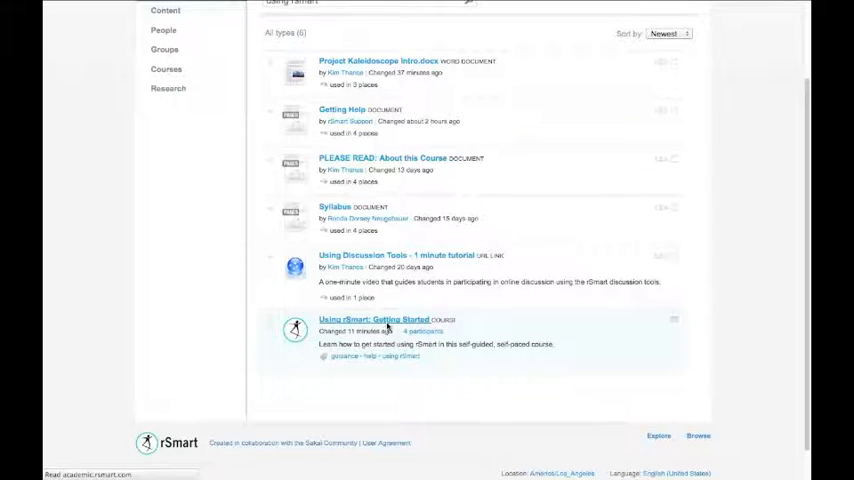
Open the 'Using rSmart: Getting Started' course and request to join the group.
left_click(373, 319)
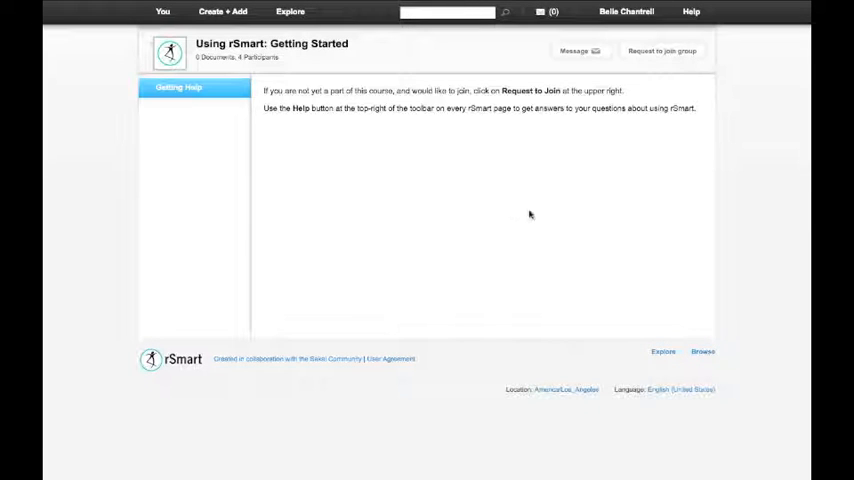
mouse_move(685, 77)
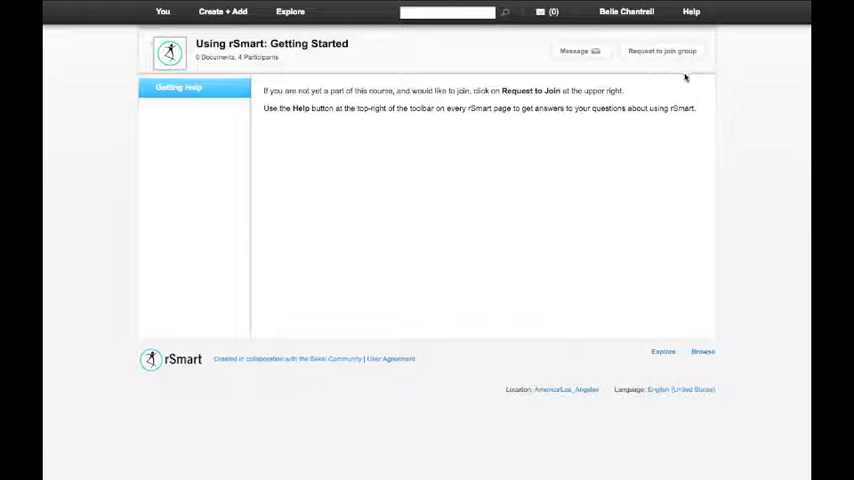
mouse_move(672, 72)
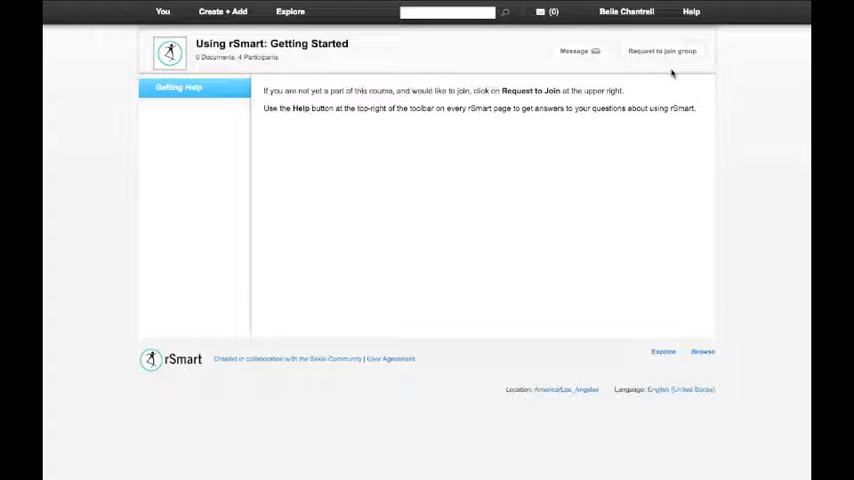
mouse_move(657, 71)
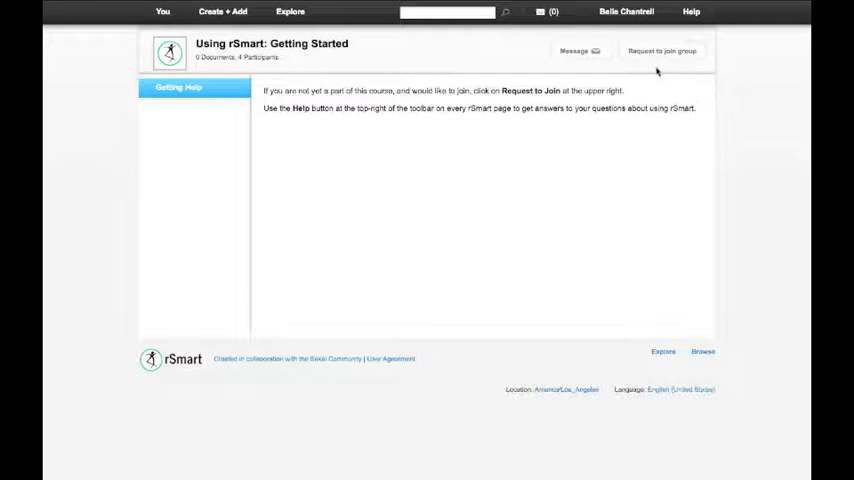
left_click(661, 50)
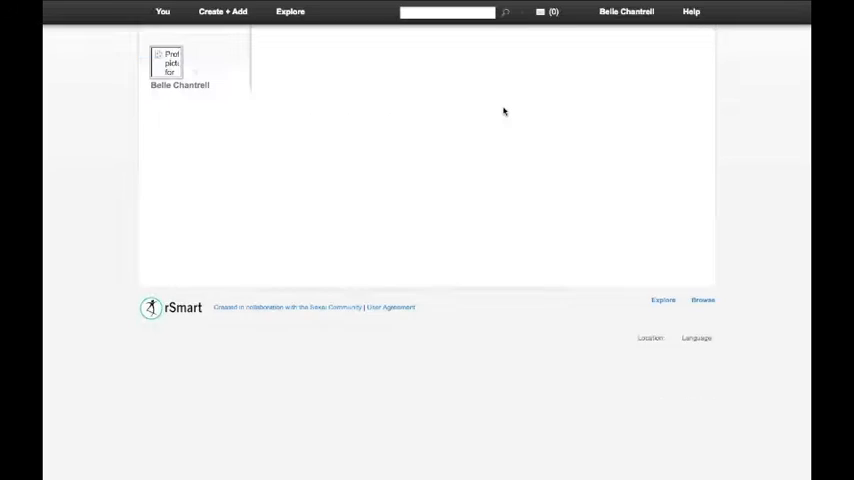
Open the empty message inbox to await join approval.
left_click(540, 11)
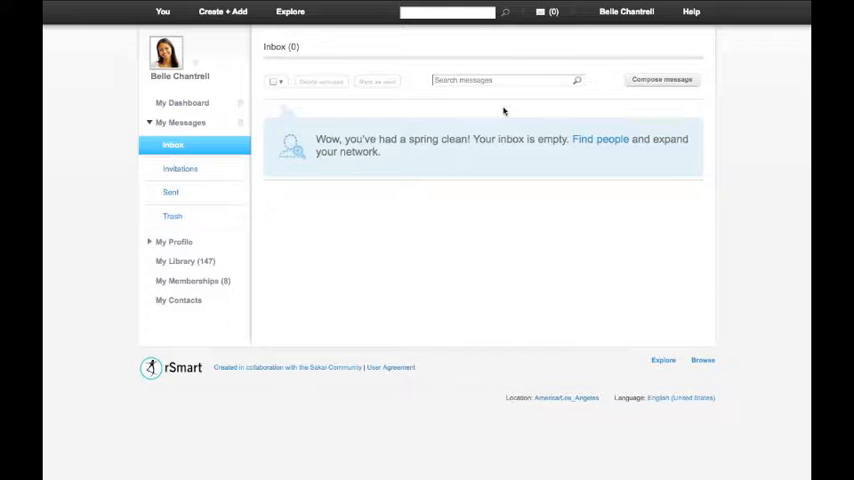